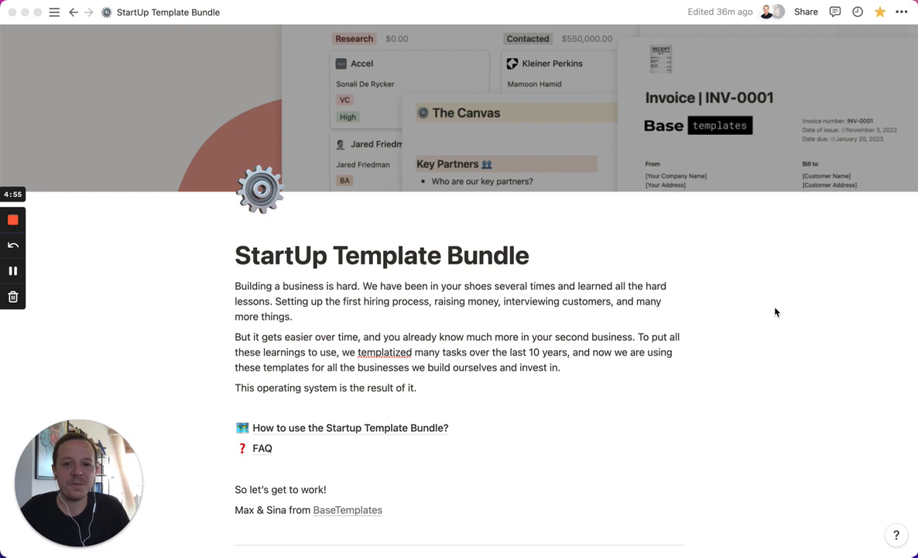
mouse_move(317, 280)
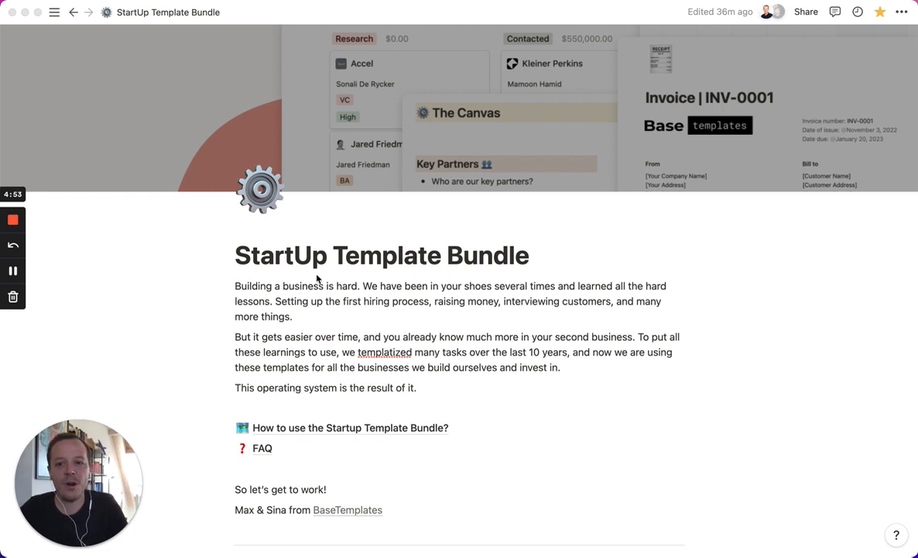
mouse_move(767, 303)
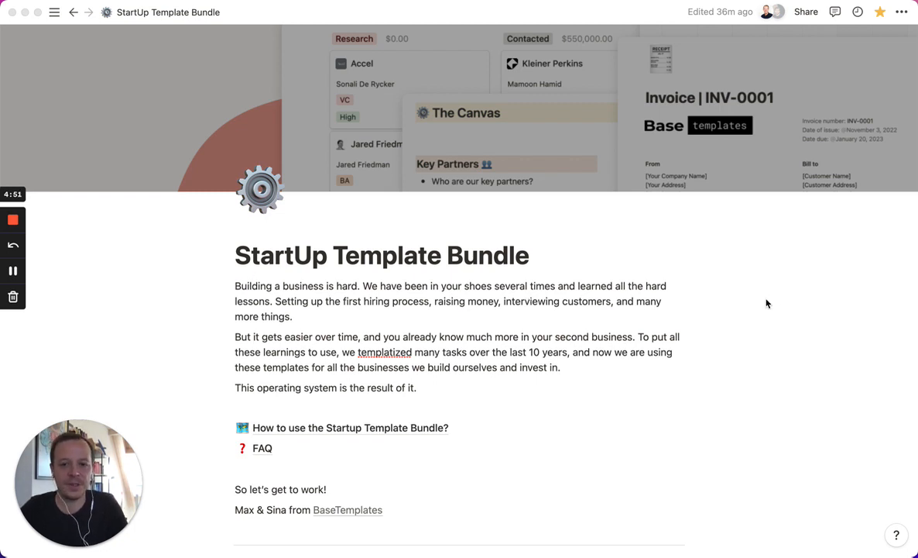
- Scroll the StartUp Template Bundle to Strategy and open the Mission, Vision, Values template
scroll(down, 3)
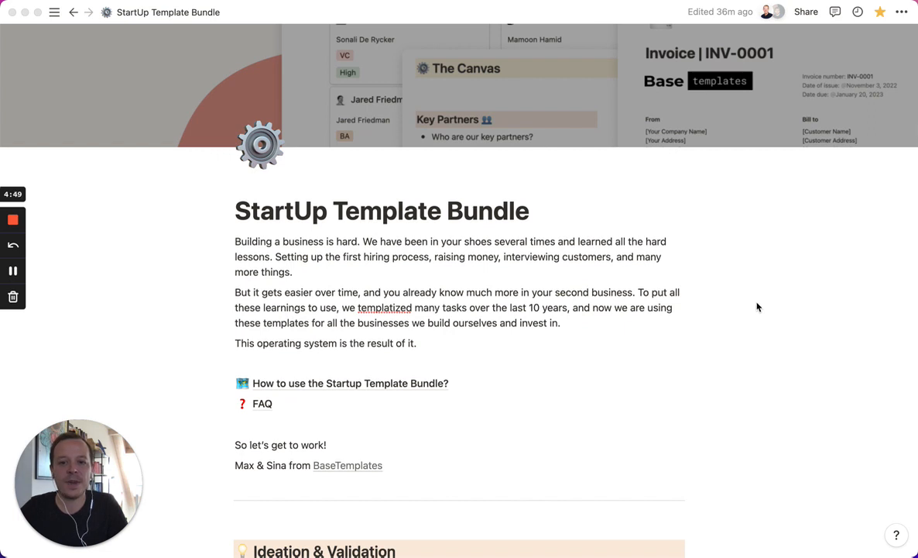
scroll(down, 3)
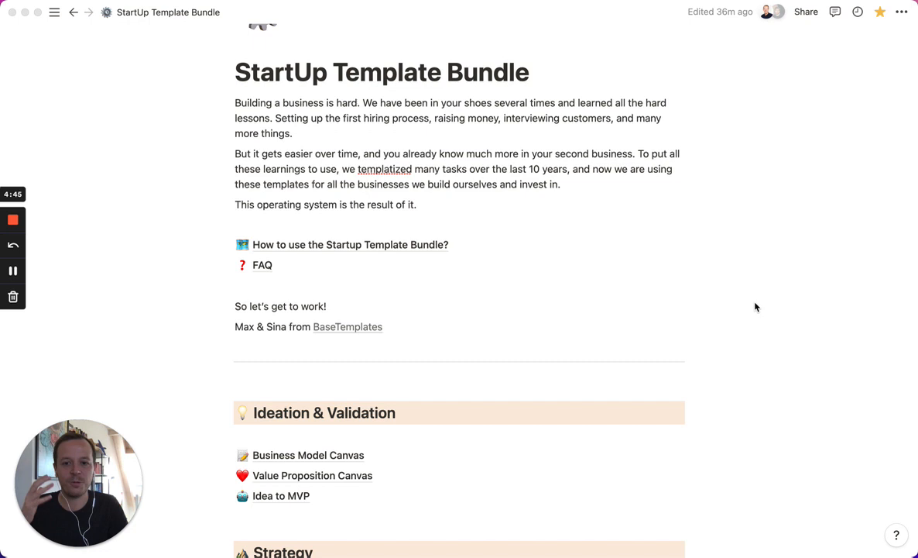
scroll(down, 3)
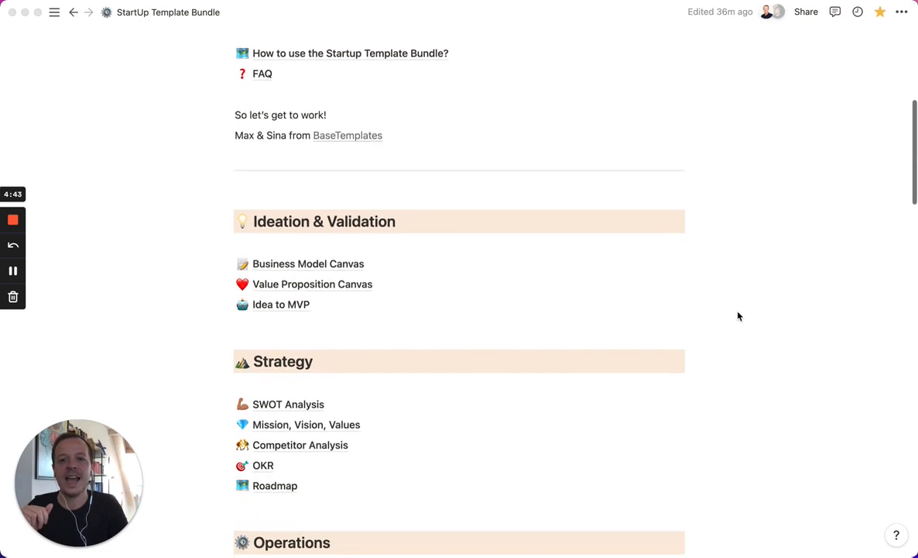
scroll(down, 3)
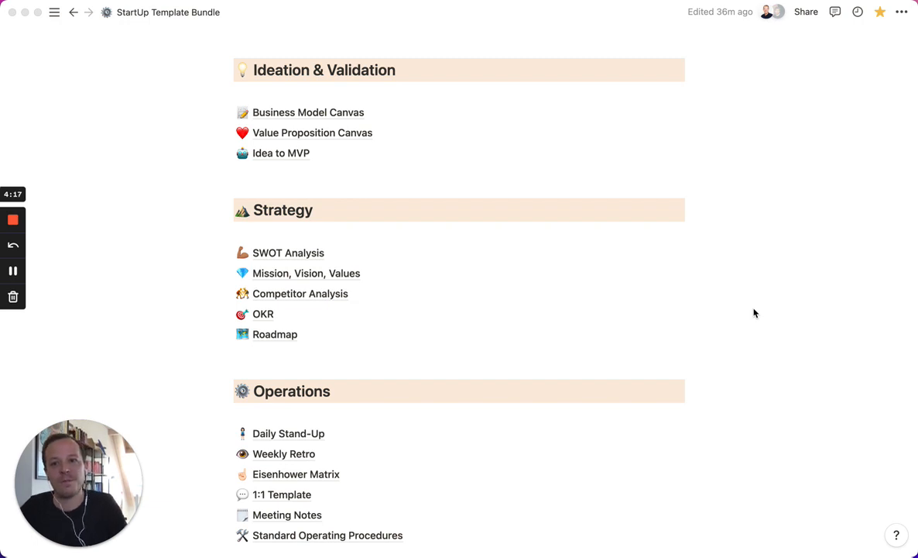
mouse_move(617, 301)
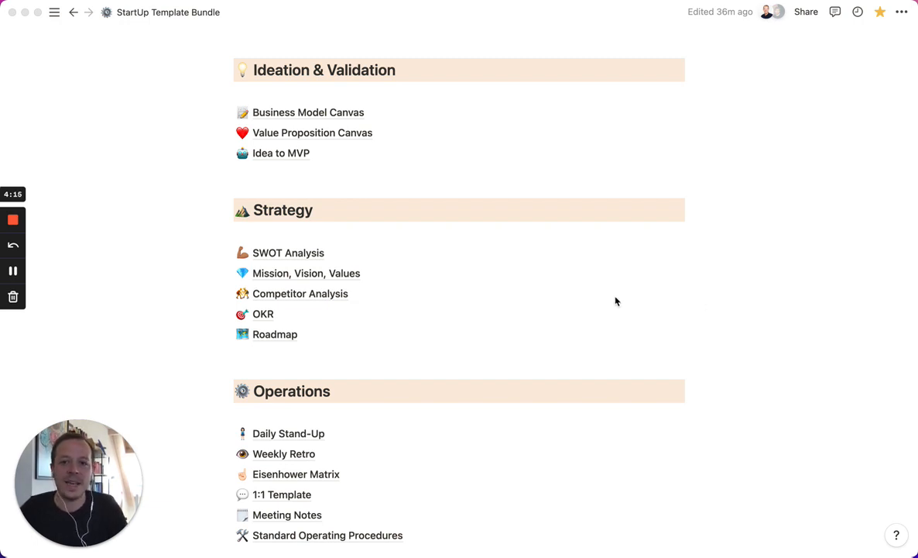
mouse_move(610, 326)
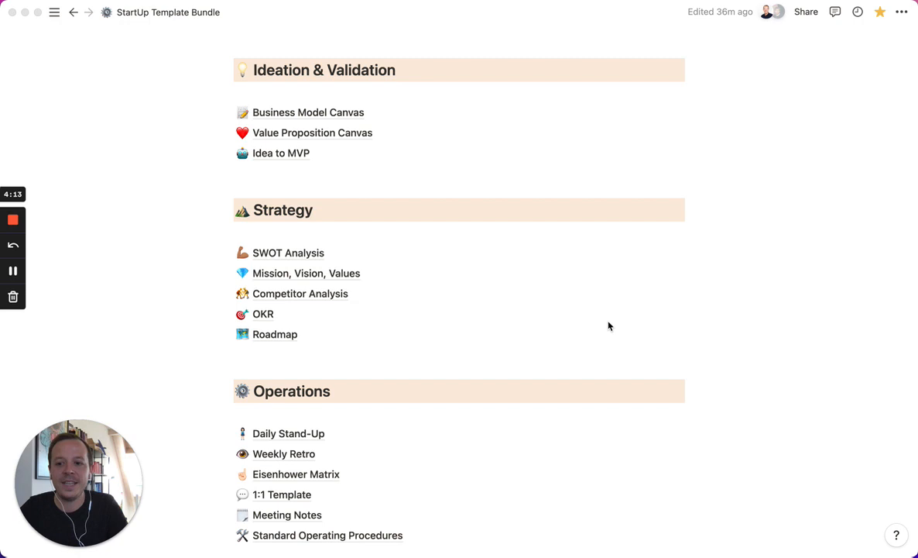
mouse_move(607, 334)
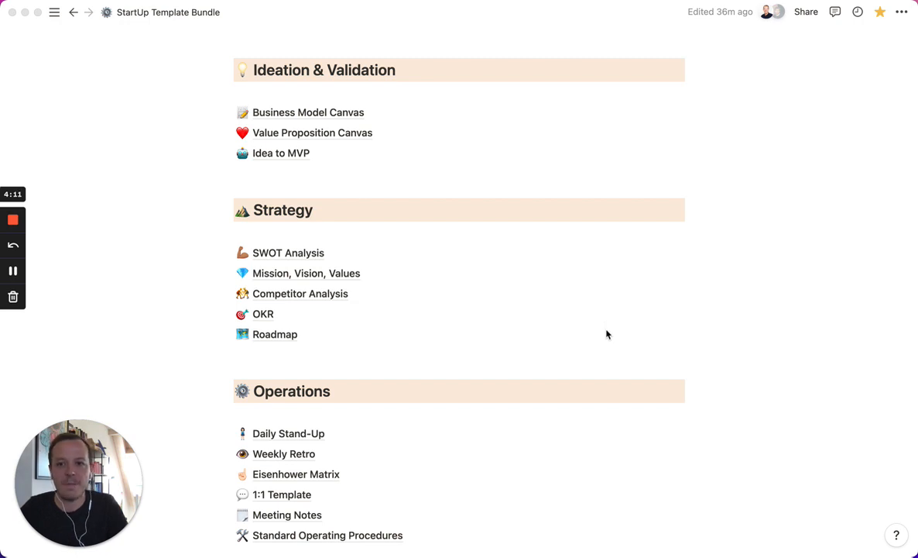
scroll(up, 3)
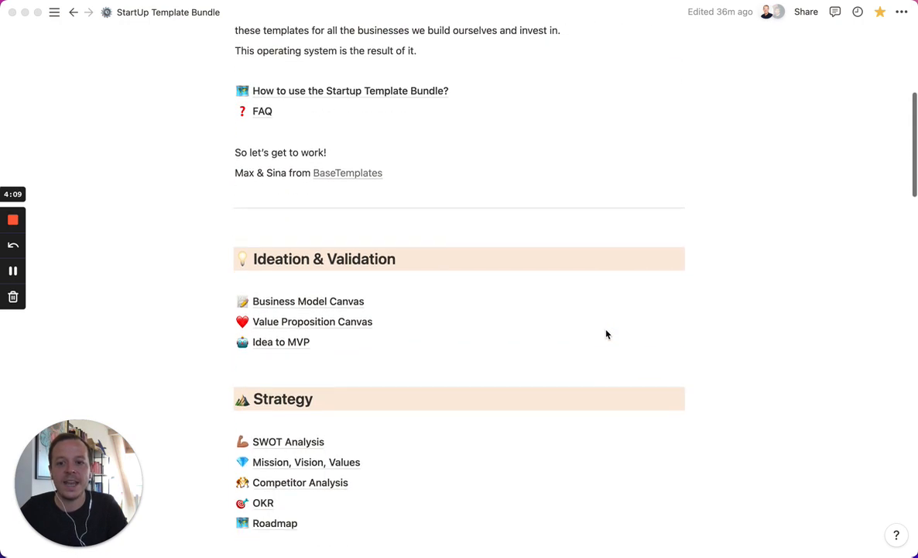
scroll(down, 3)
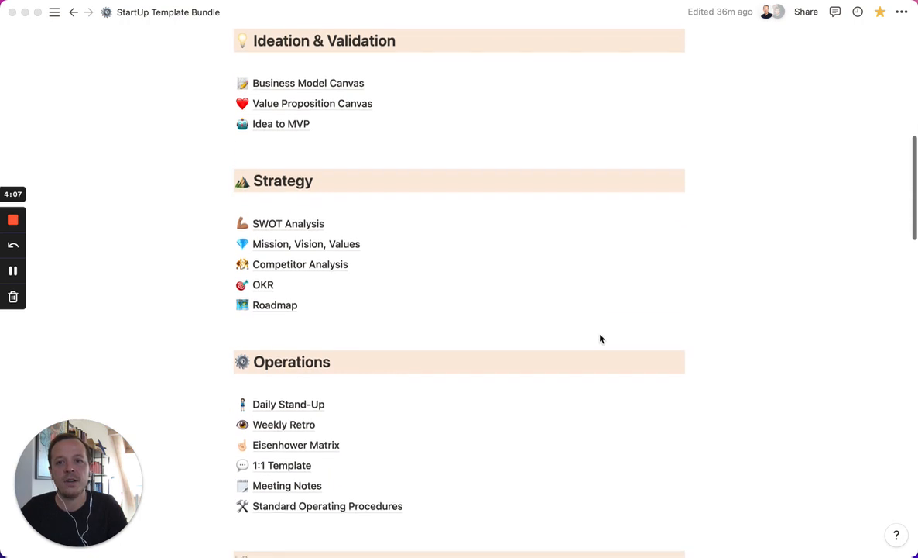
scroll(down, 3)
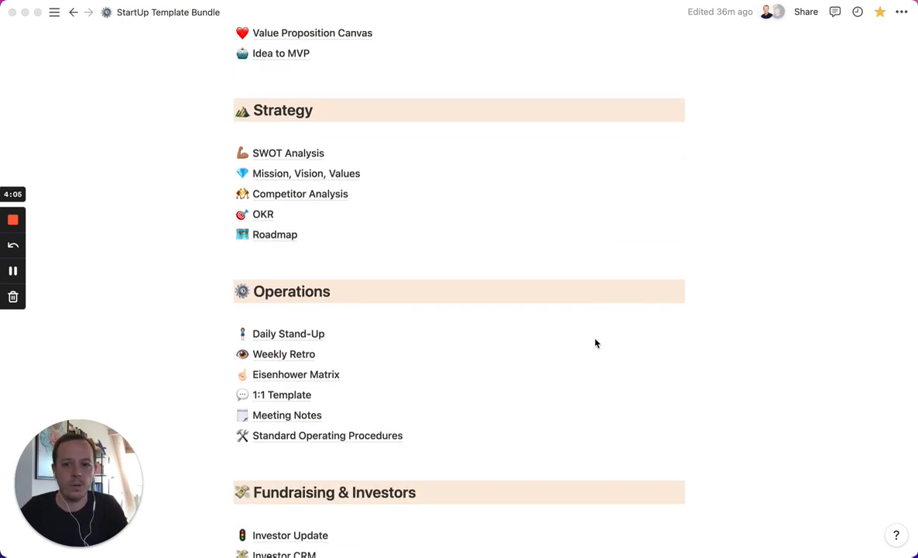
mouse_move(375, 323)
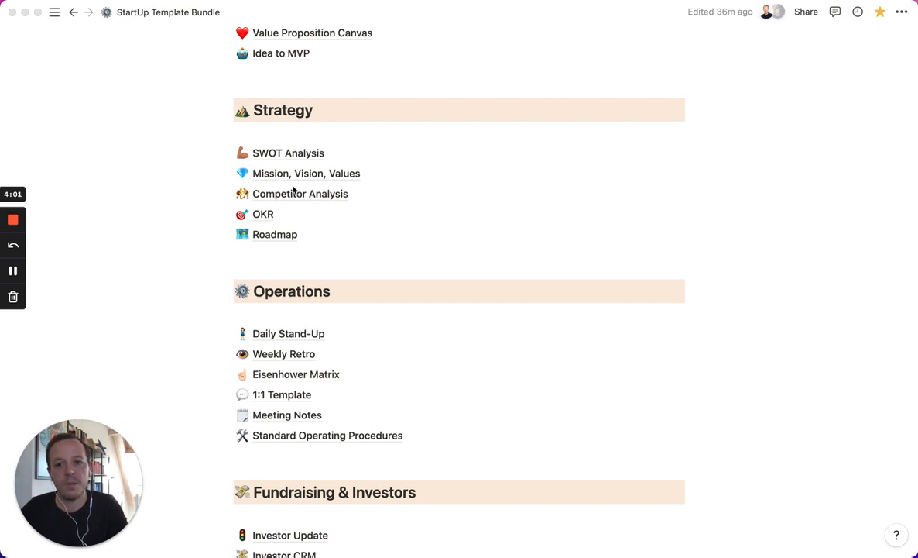
mouse_move(325, 180)
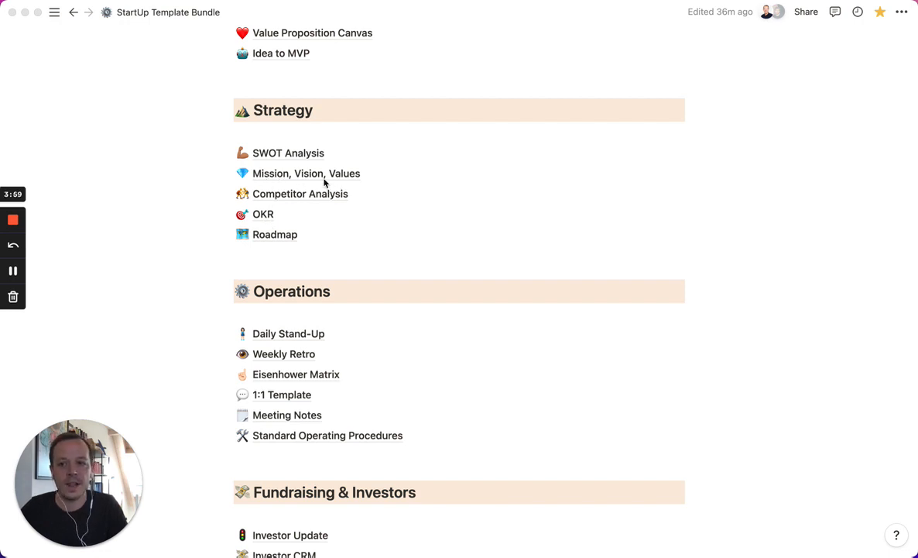
mouse_move(303, 180)
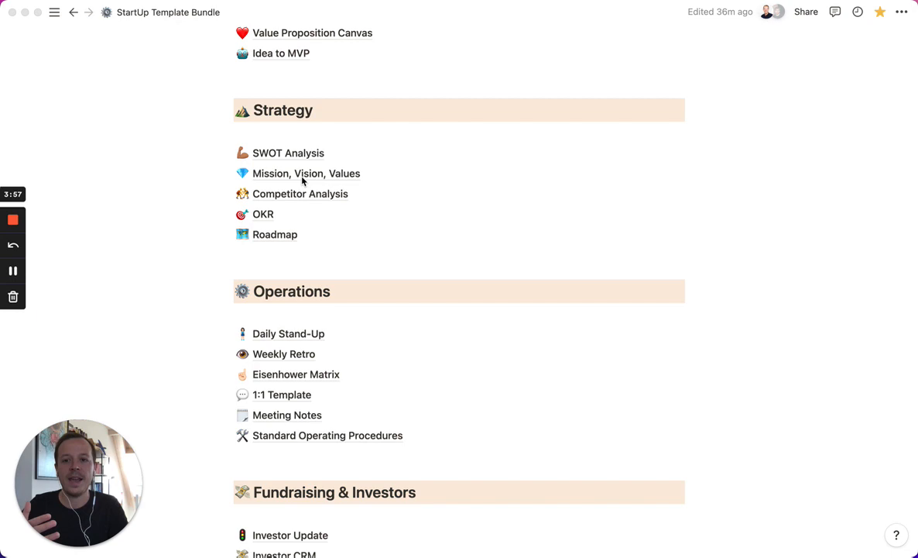
click(306, 172)
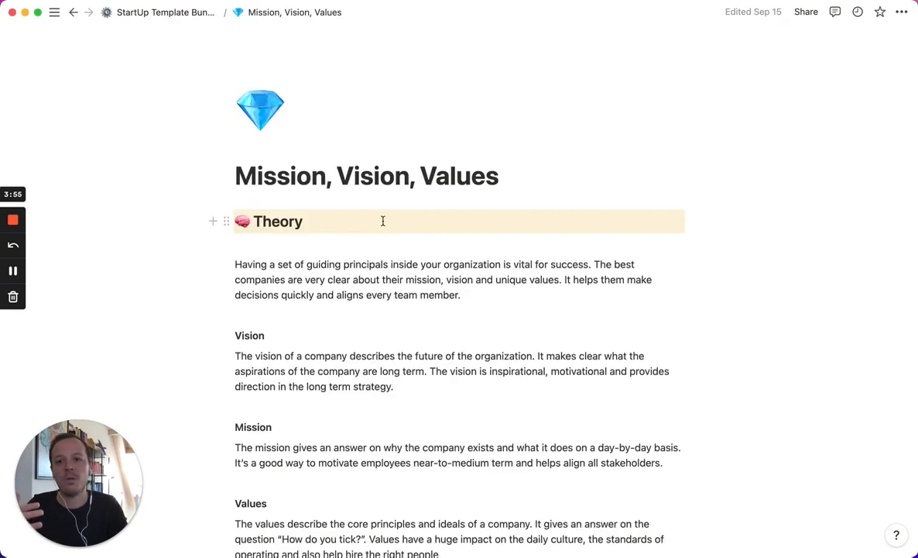
- Scroll the Mission, Vision, Values page down to How to use and the Template prompts
scroll(down, 3)
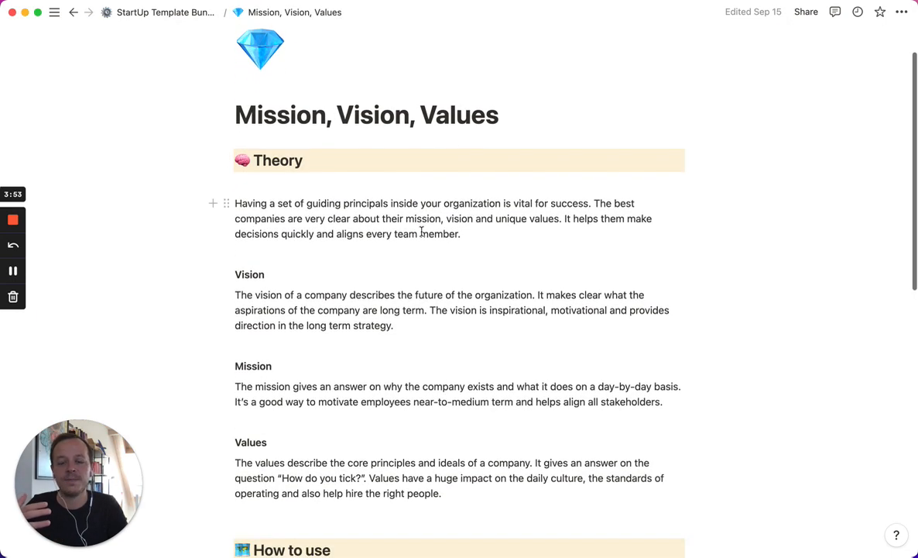
scroll(down, 3)
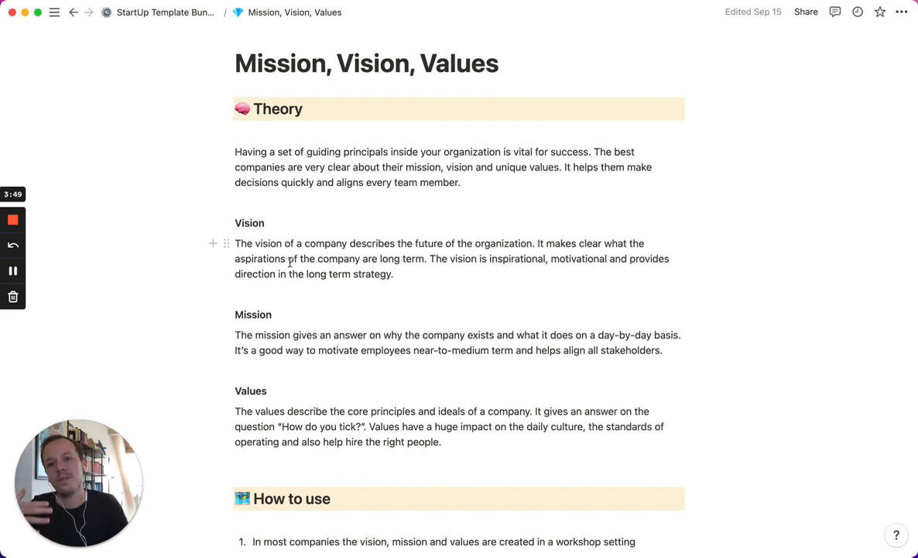
scroll(down, 3)
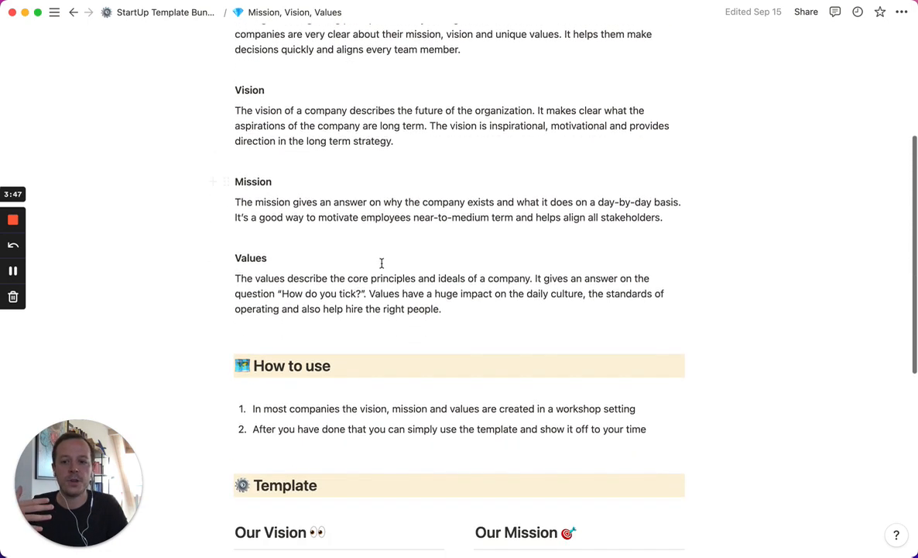
scroll(down, 3)
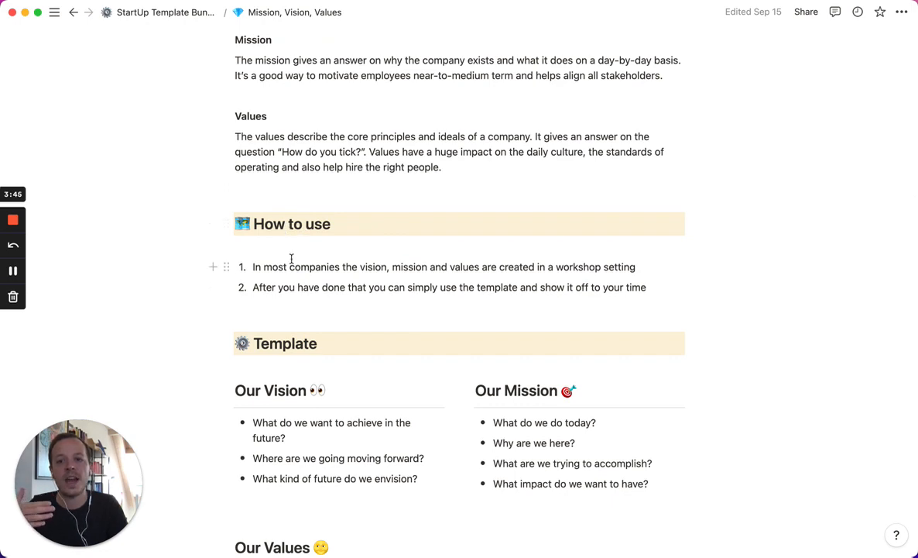
scroll(down, 3)
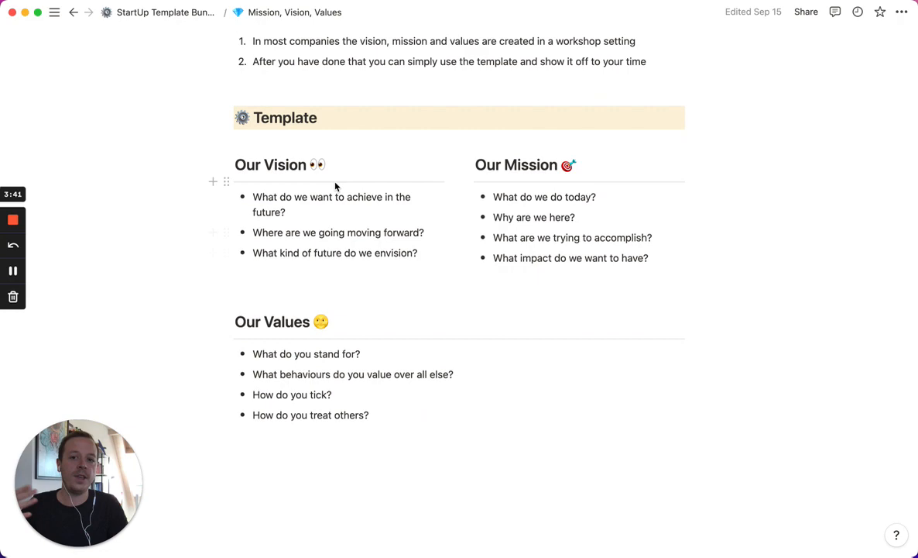
mouse_move(186, 26)
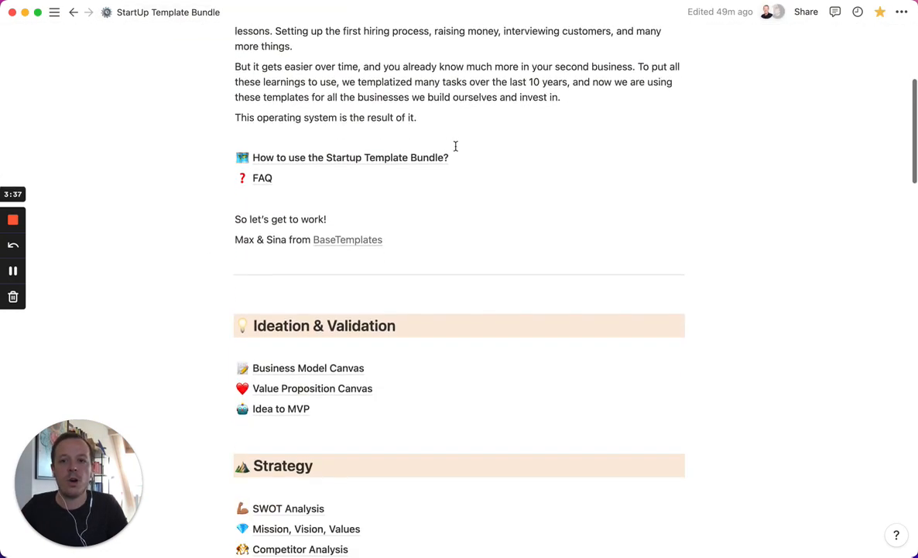
scroll(down, 3)
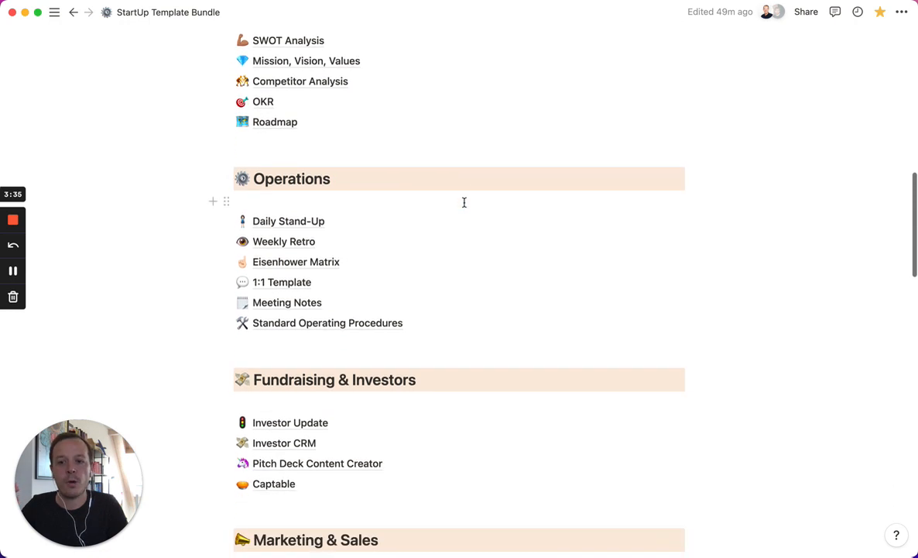
scroll(down, 3)
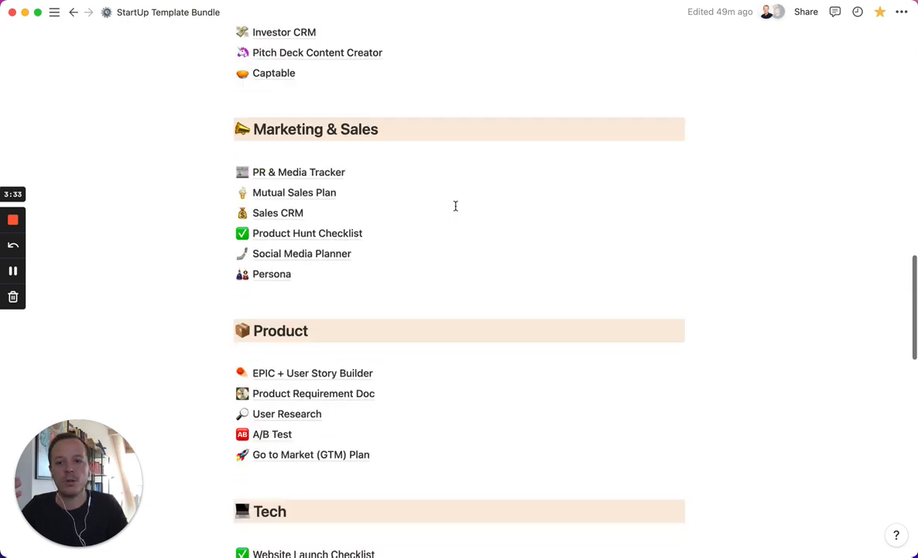
scroll(down, 3)
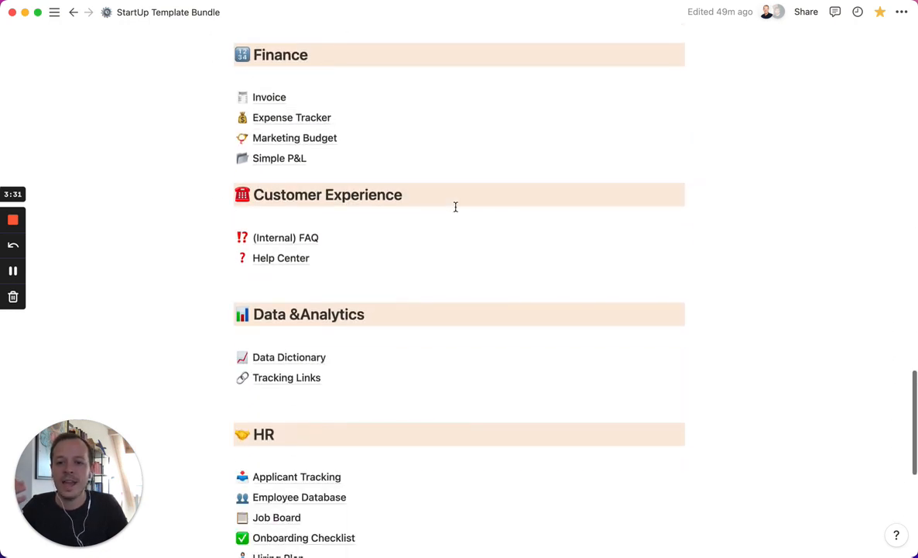
scroll(down, 3)
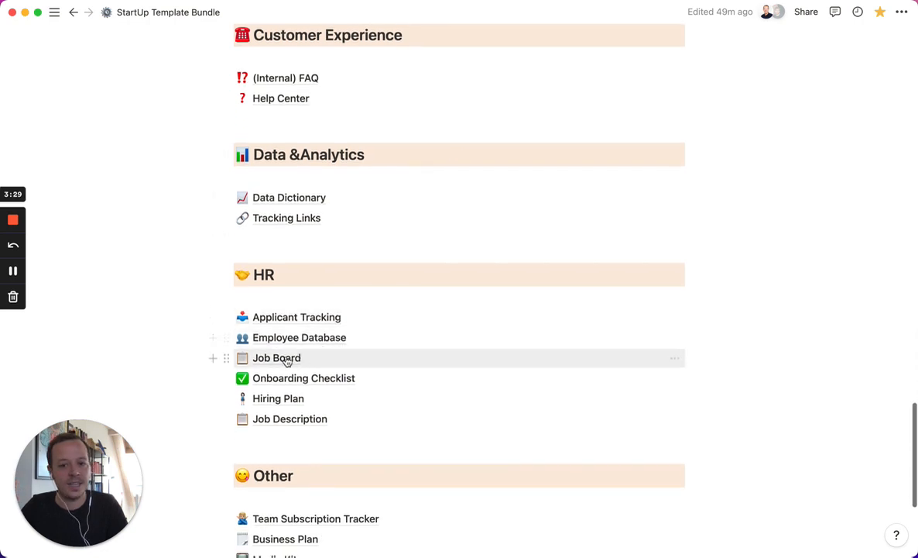
click(276, 357)
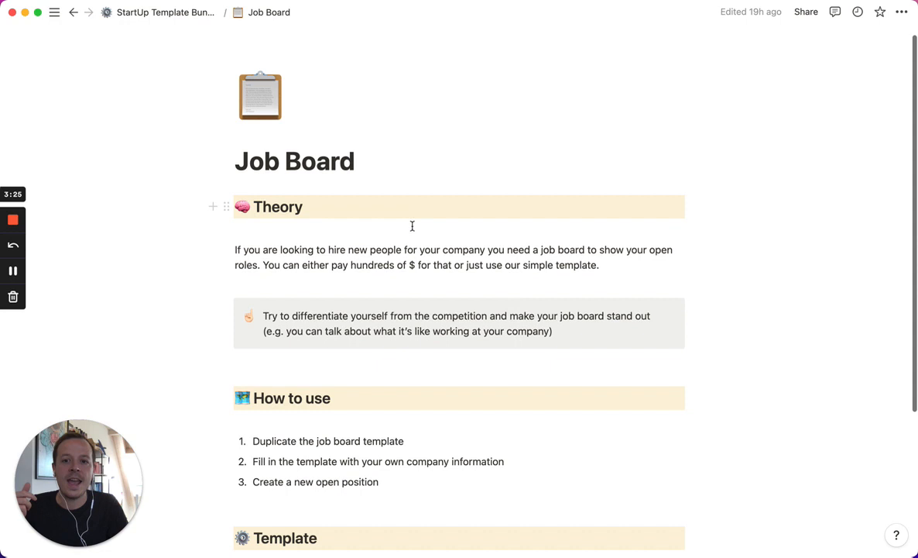
- Scroll the Job Board page and open the Working @ [Your Company] template subpage
scroll(down, 3)
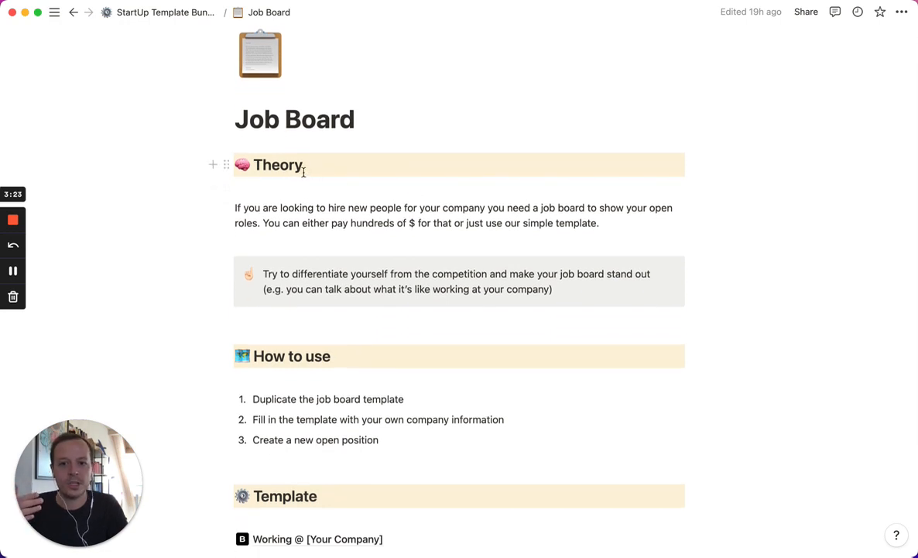
scroll(down, 3)
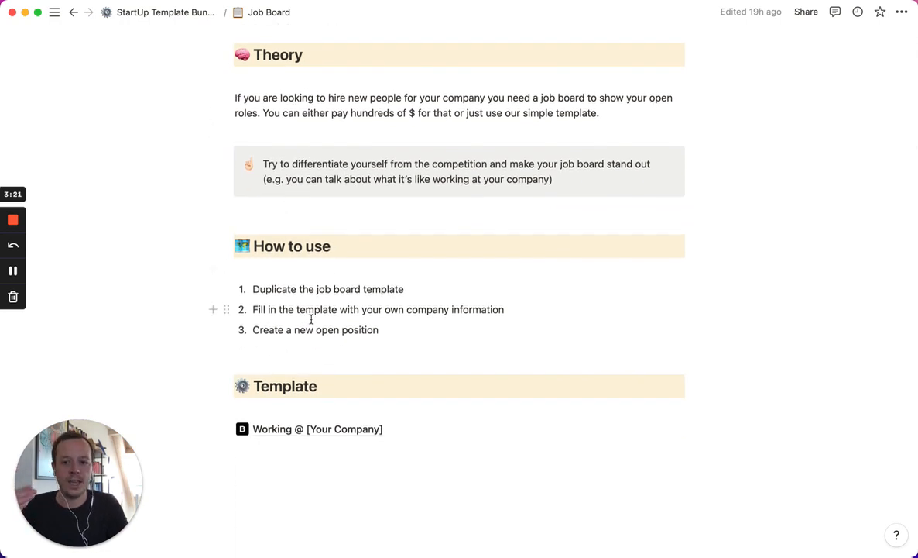
scroll(down, 3)
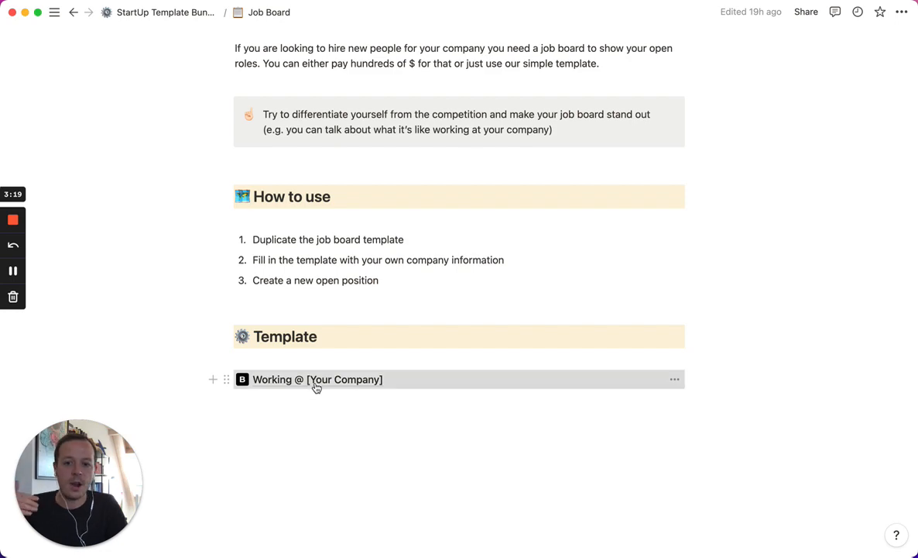
click(318, 379)
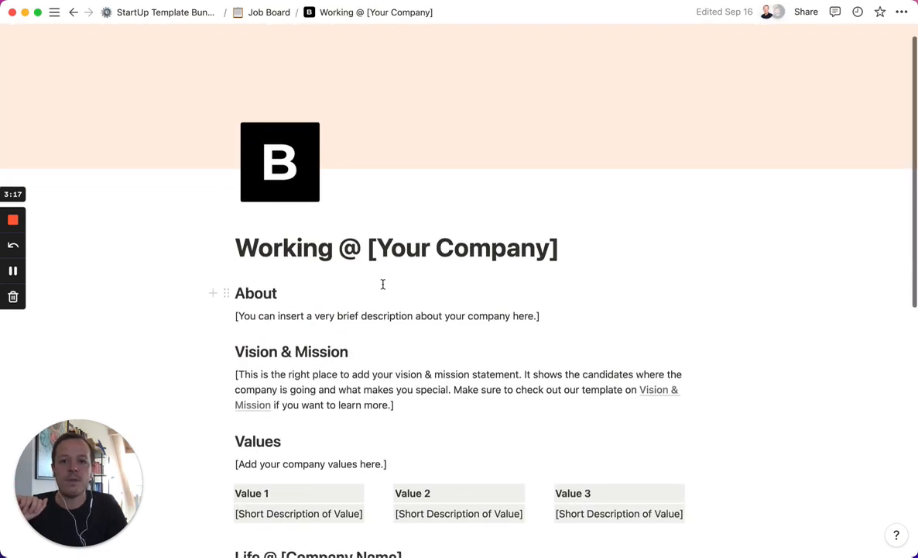
- Replace [Your Company] with BaseTemplates in the title, then view Open Positions
scroll(down, 3)
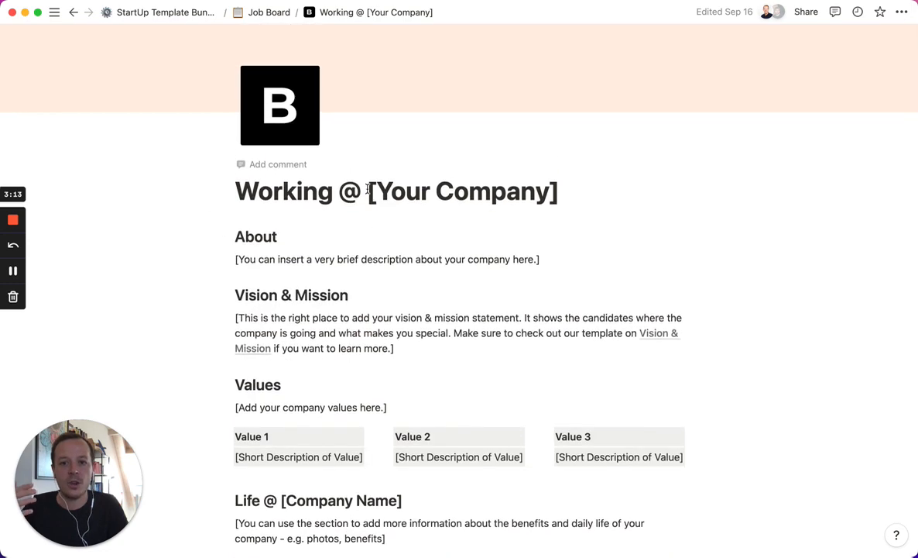
double_click(495, 199)
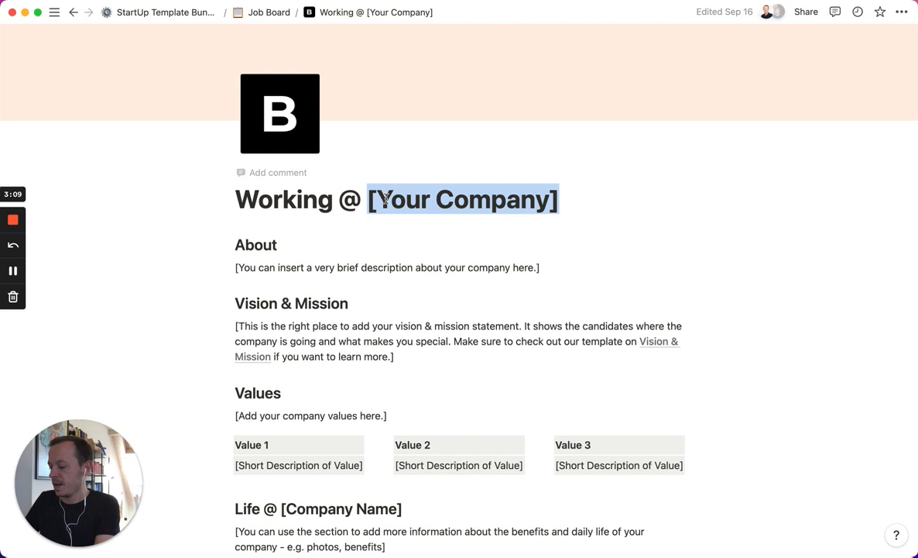
text(BaseTemplates)
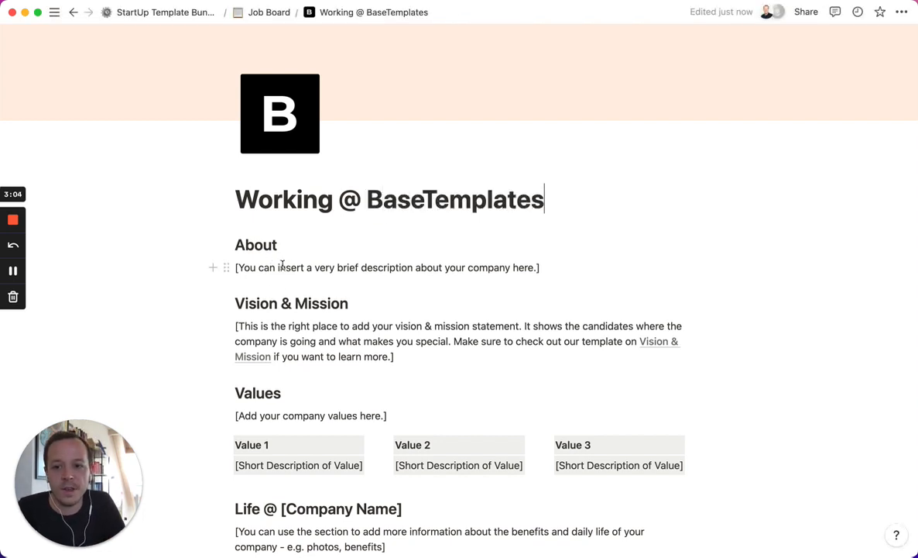
scroll(down, 3)
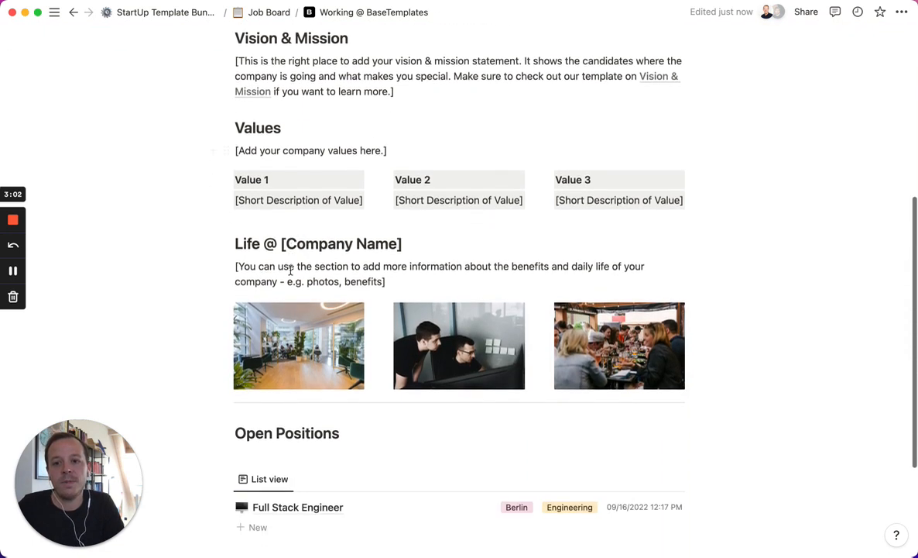
scroll(down, 3)
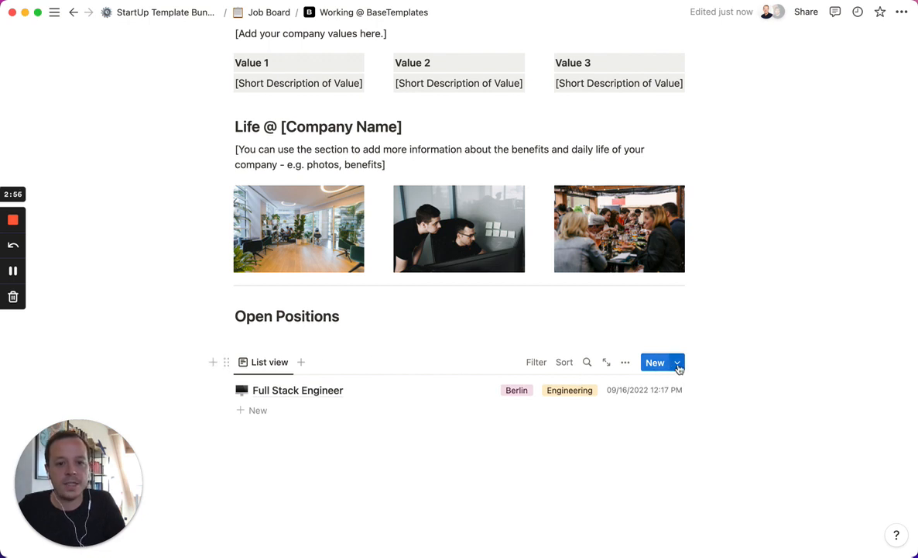
- Create a new Untitled entry in the Open Positions list with the New button
click(676, 363)
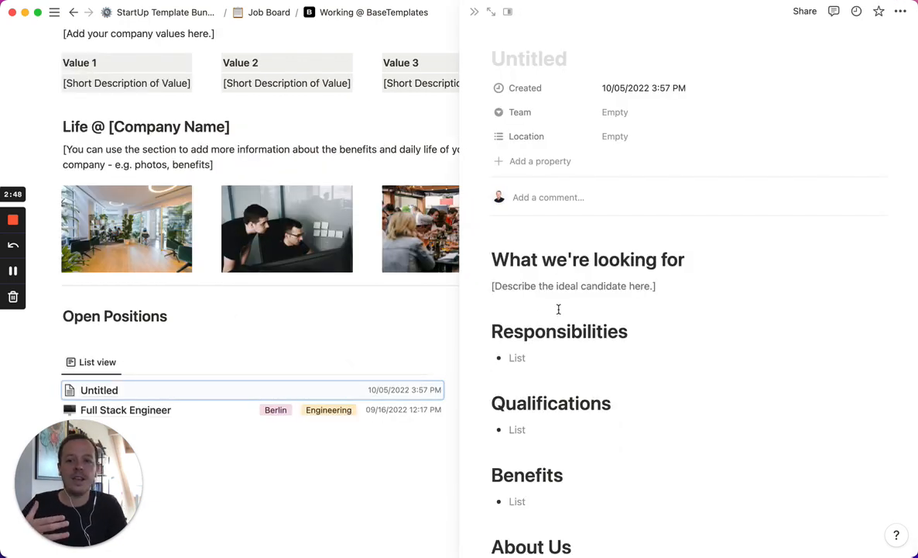
mouse_move(631, 269)
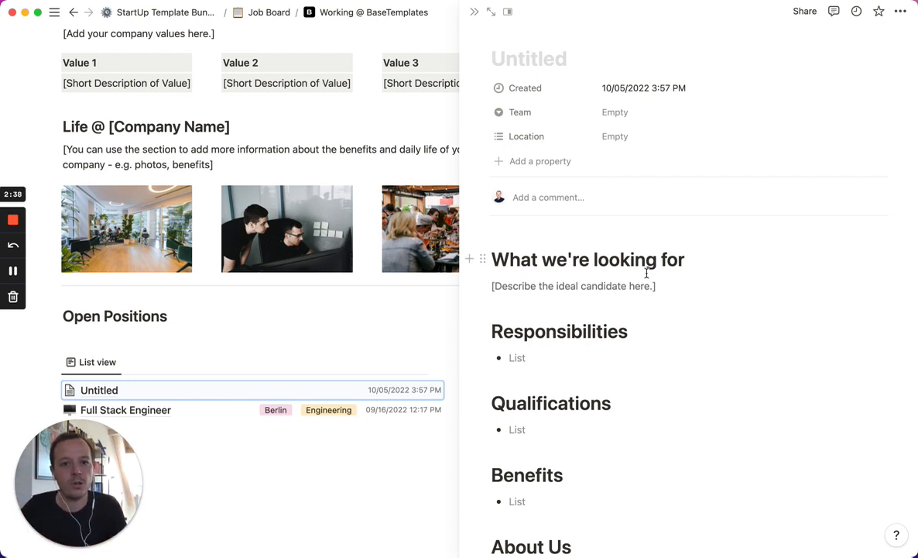
mouse_move(389, 323)
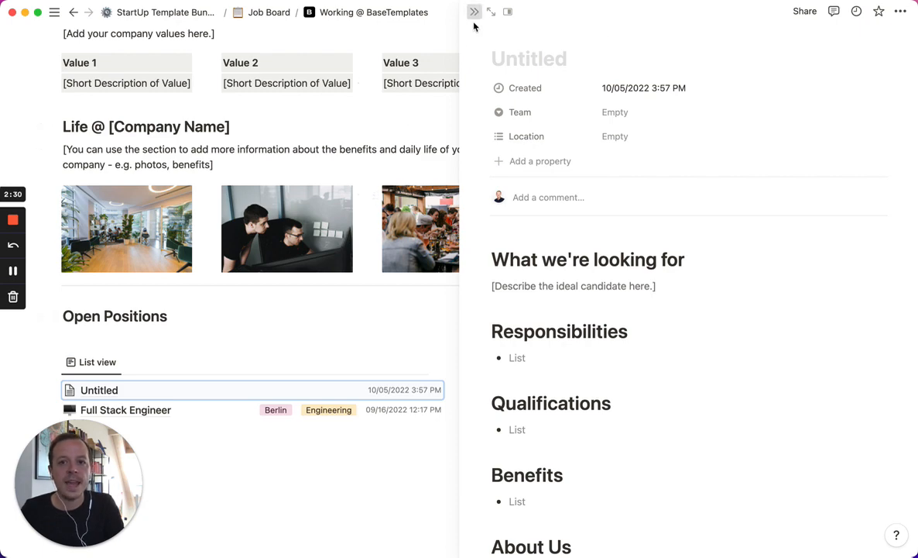
- Close the new job entry and browse the bundle's categories from Strategy down to HR and Other
click(473, 11)
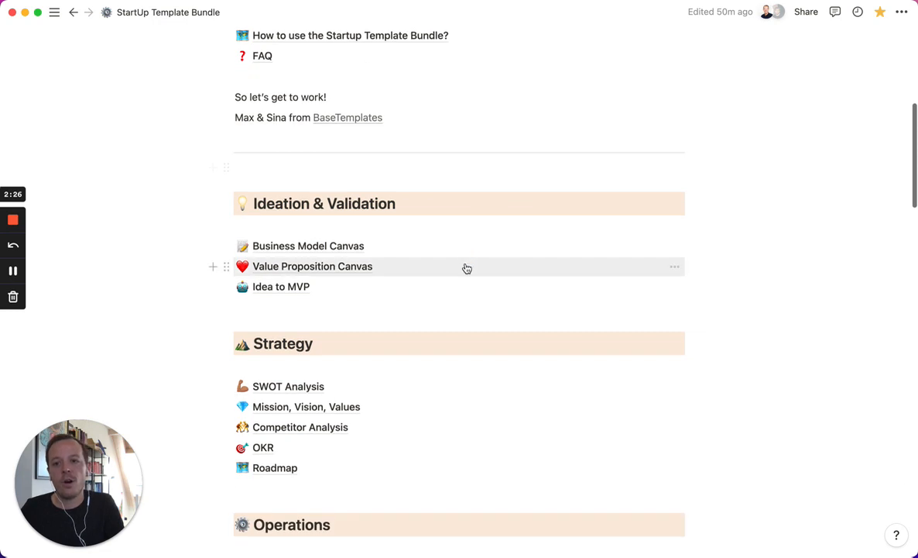
scroll(down, 3)
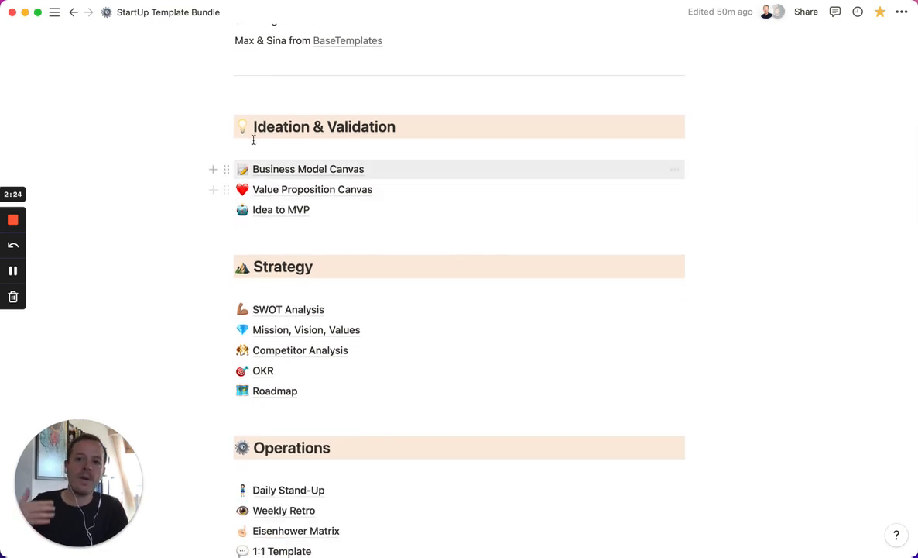
scroll(down, 3)
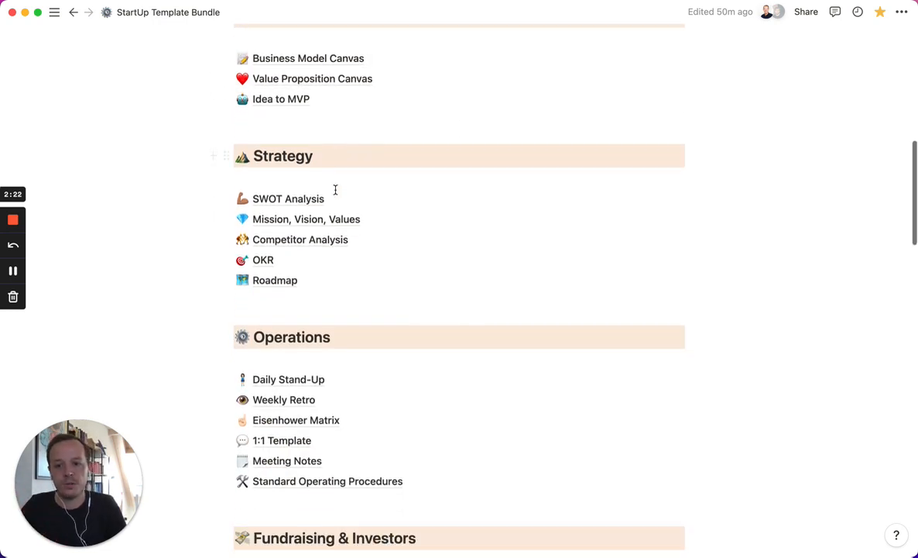
scroll(down, 3)
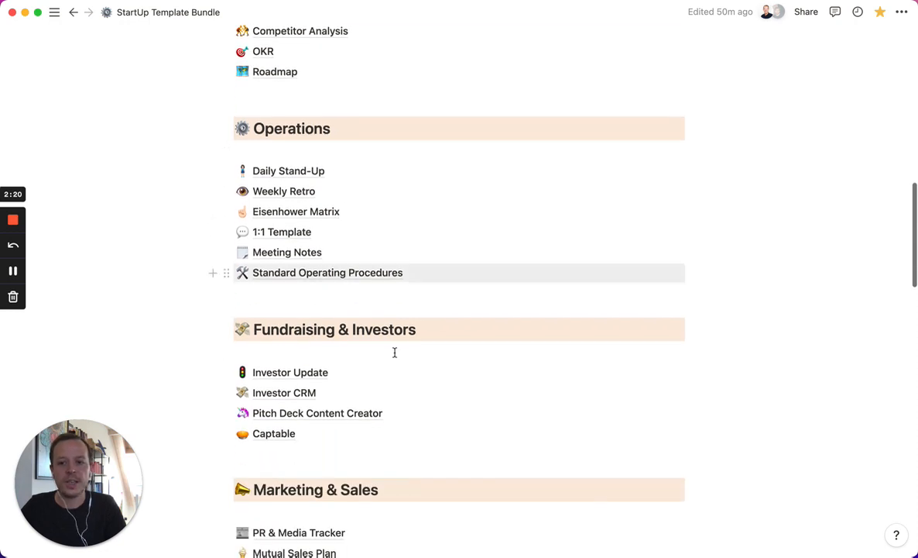
scroll(down, 3)
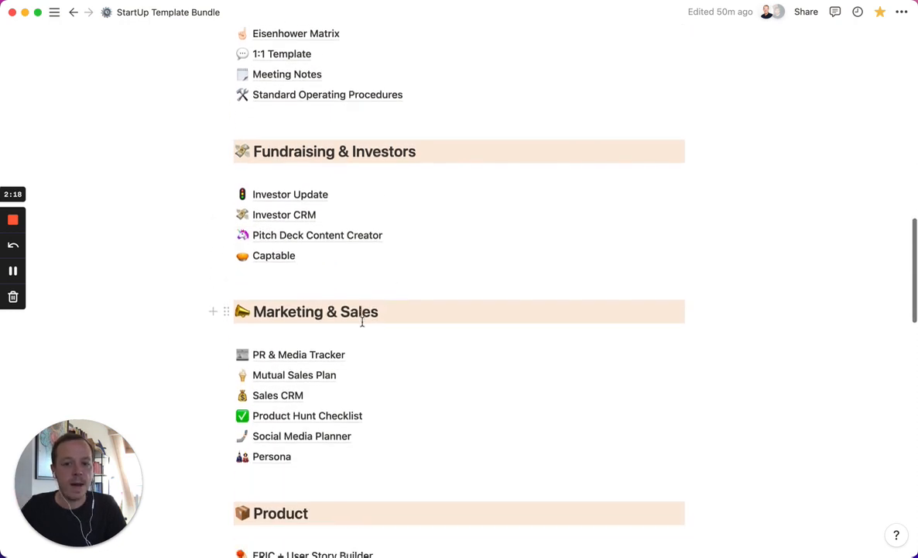
scroll(down, 3)
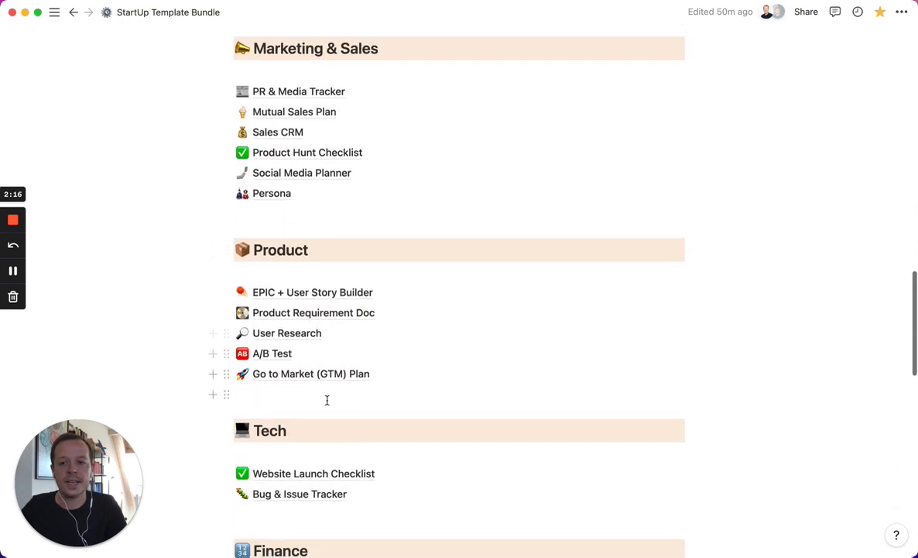
scroll(down, 3)
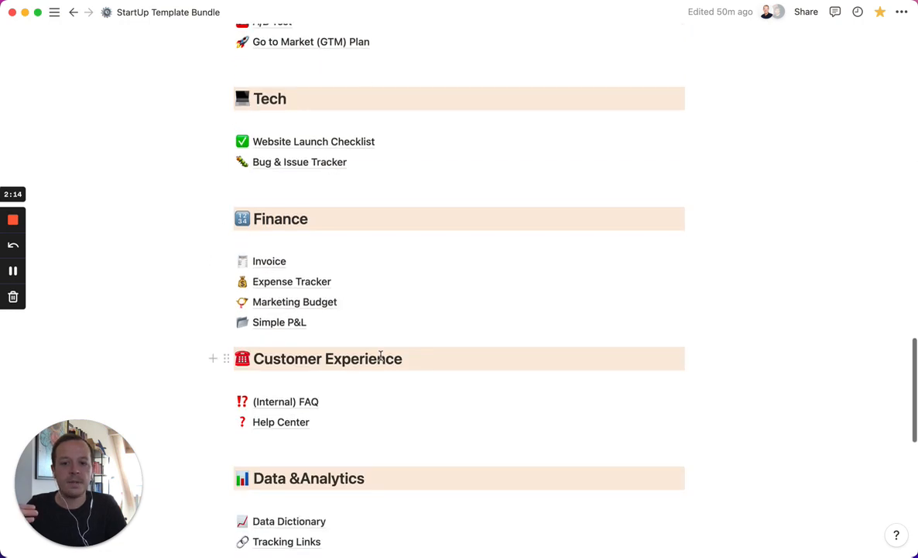
scroll(down, 3)
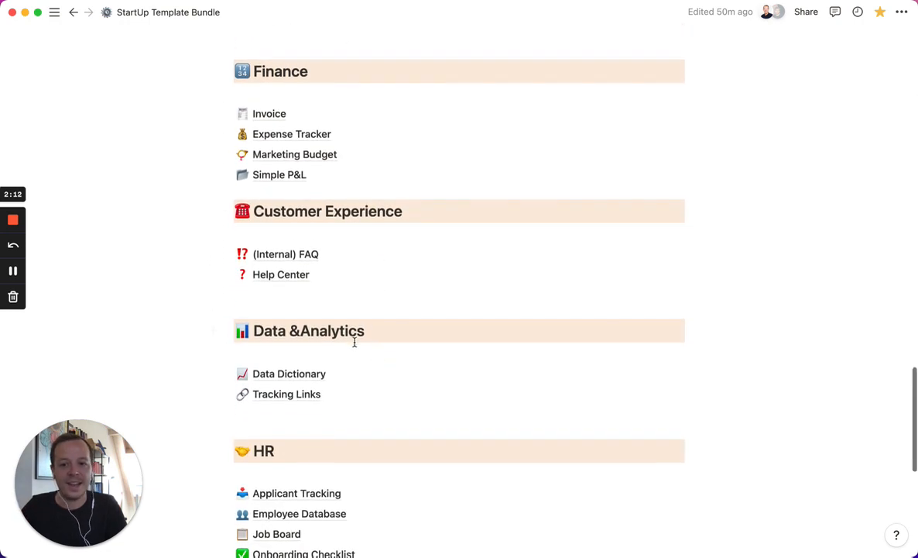
scroll(down, 3)
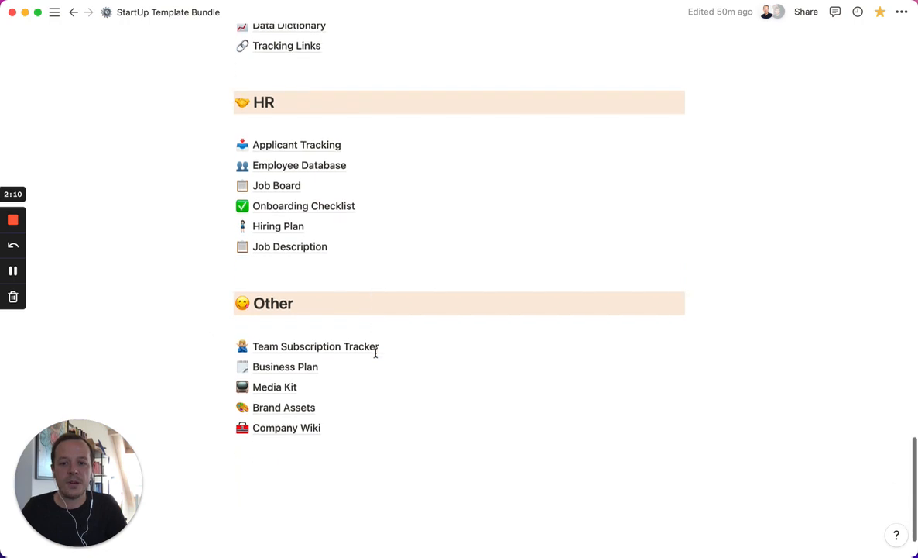
scroll(down, 3)
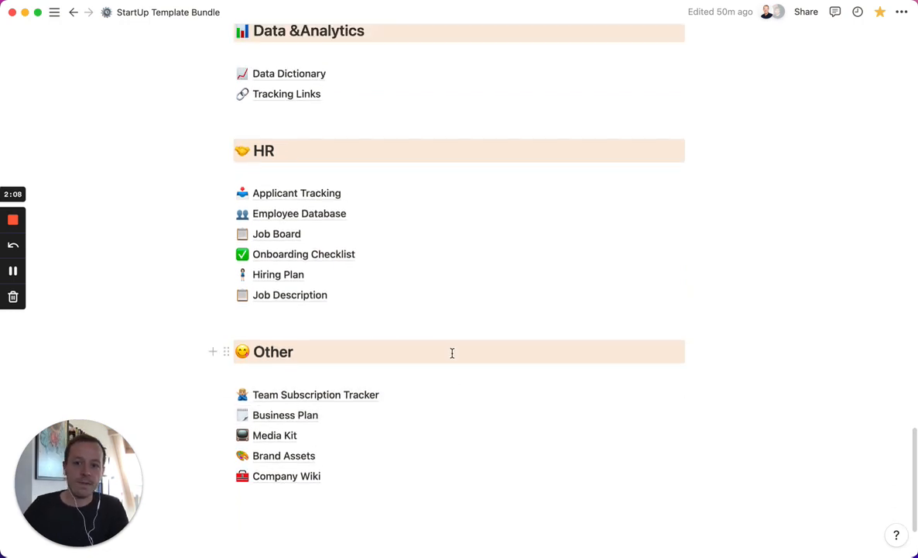
mouse_move(333, 314)
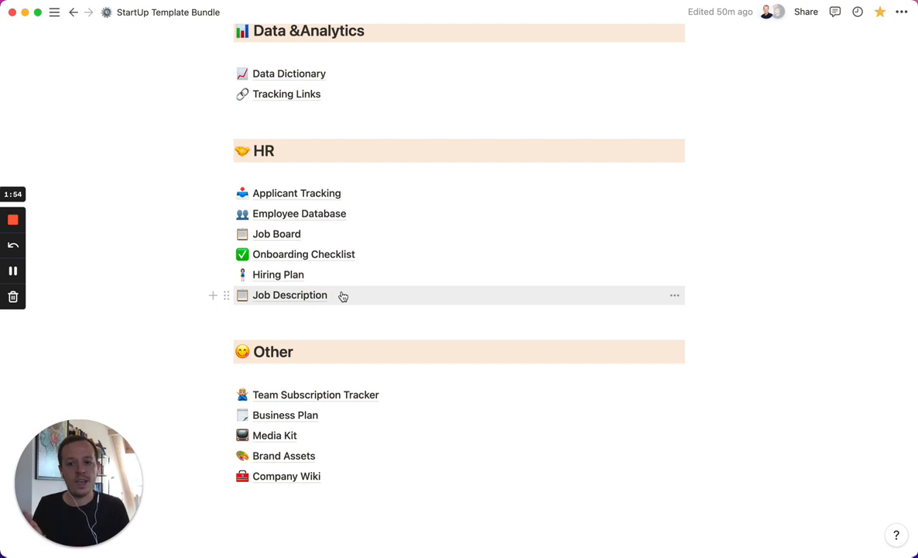
mouse_move(302, 273)
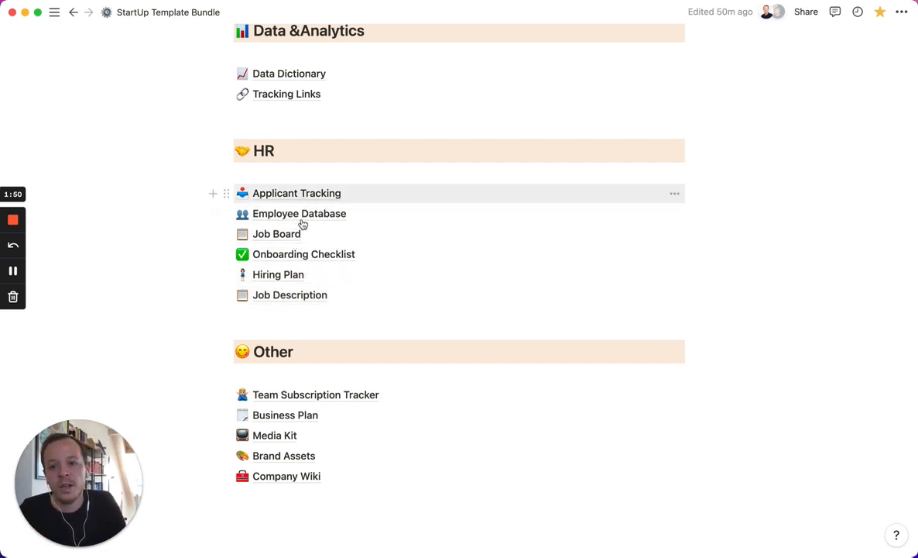
click(275, 435)
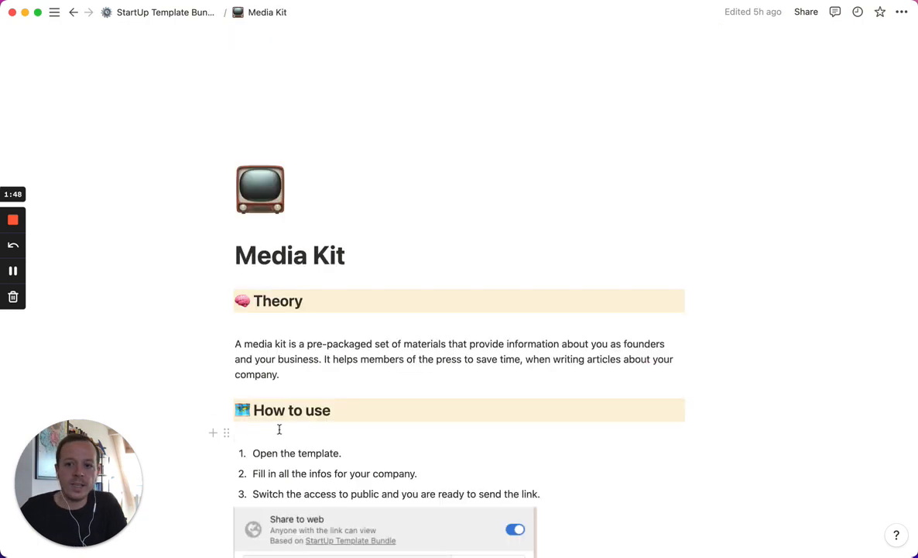
scroll(down, 3)
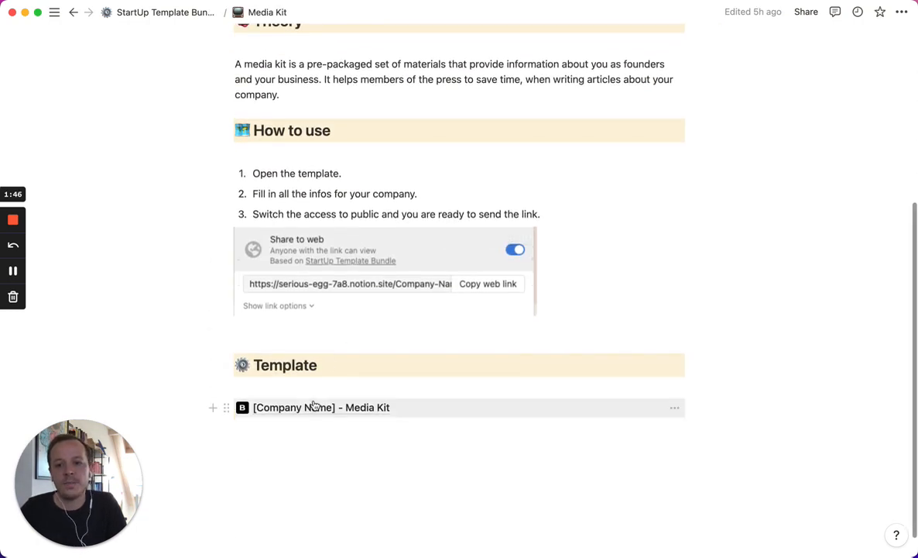
click(321, 407)
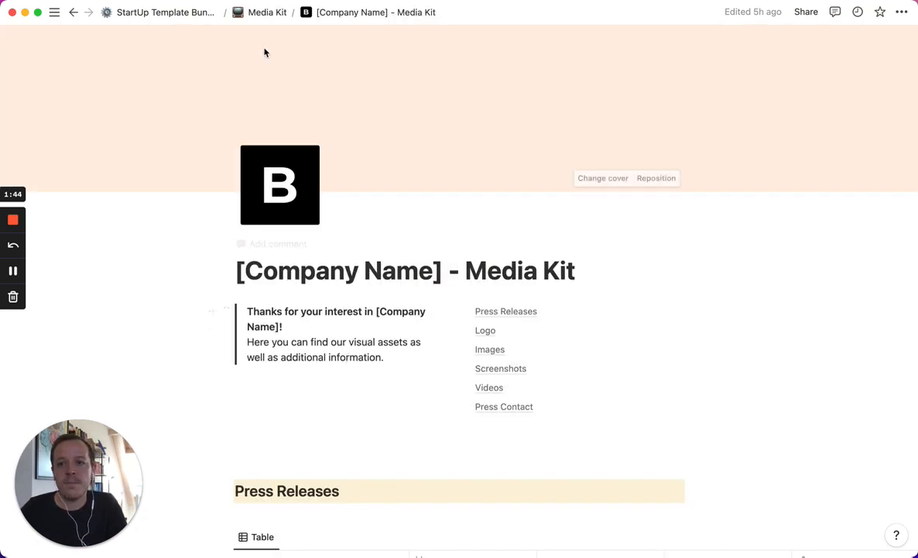
click(165, 11)
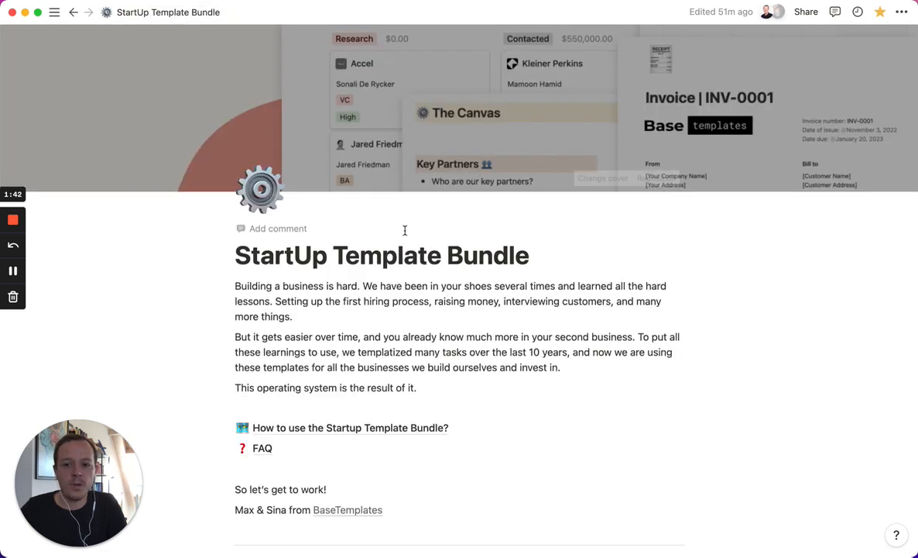